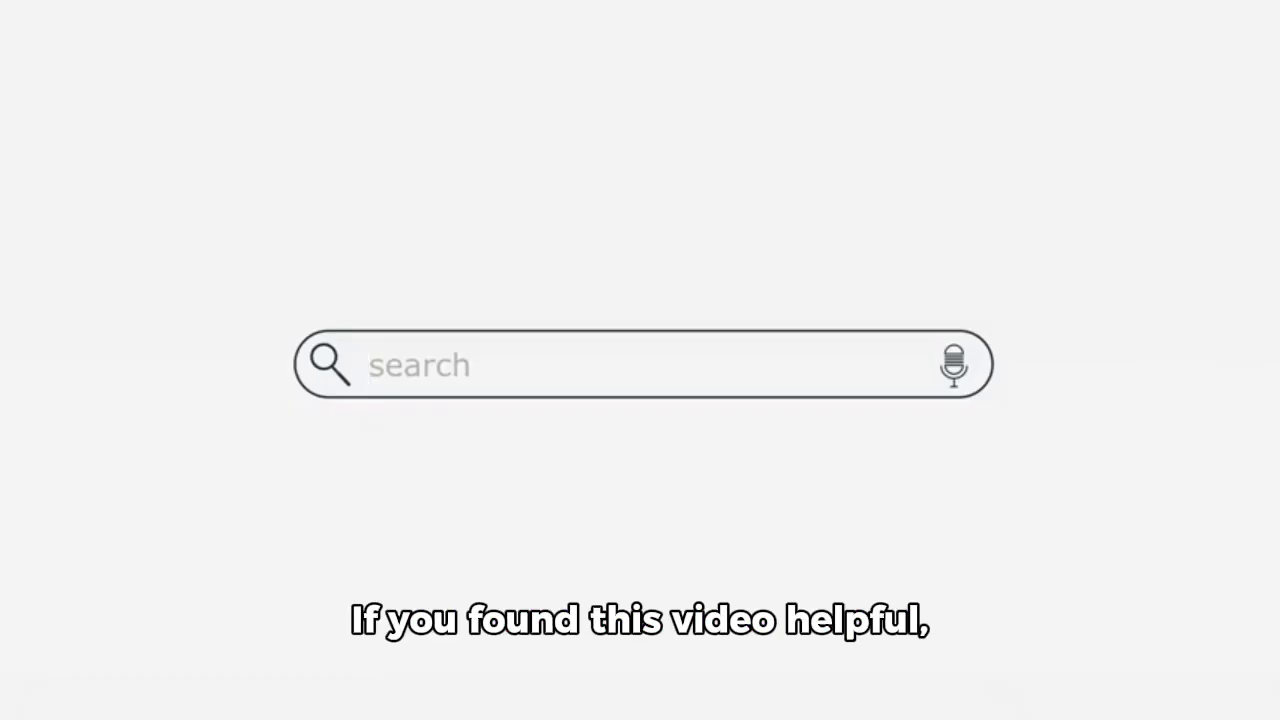
text(most popula)
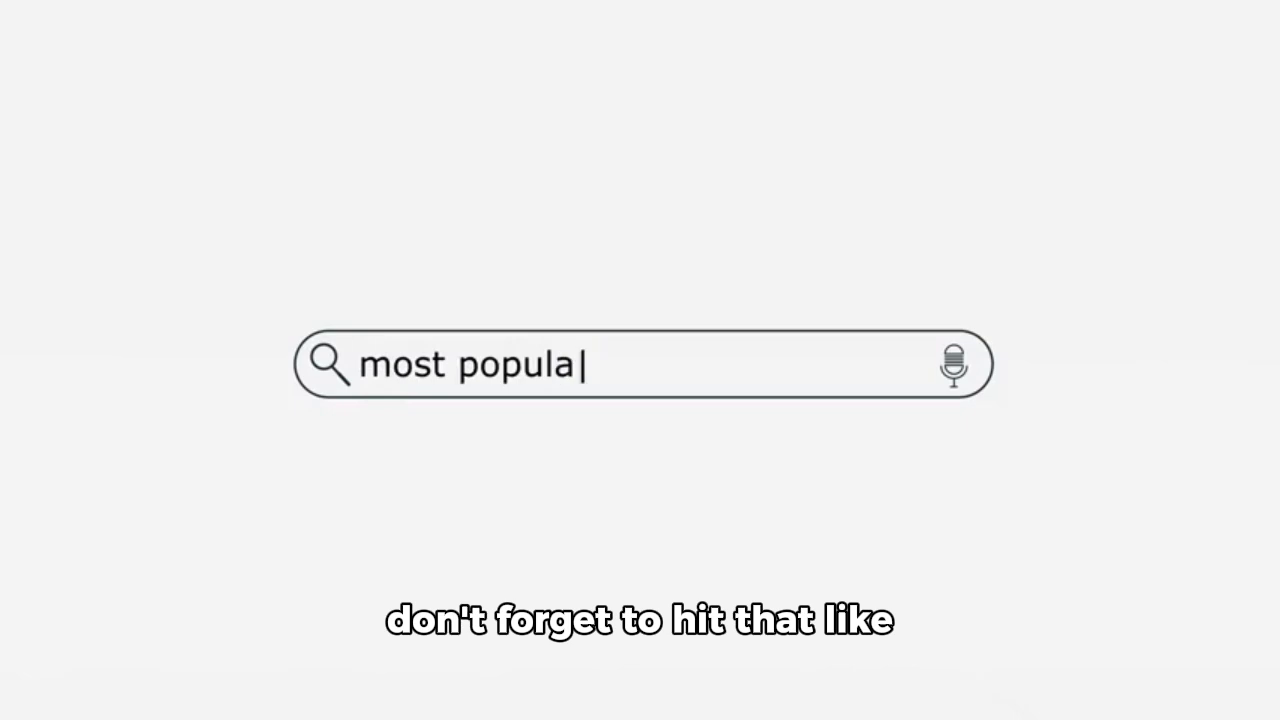